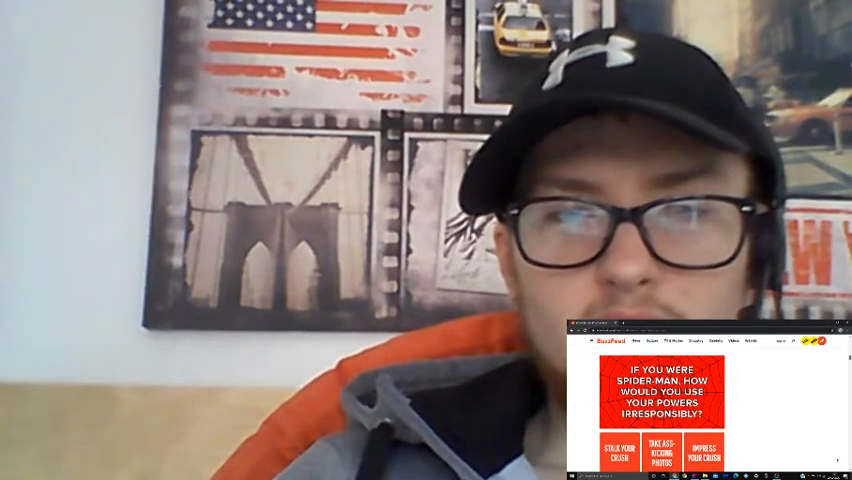
{"action": "scroll", "scroll_direction": "down", "scroll_amount": 3}
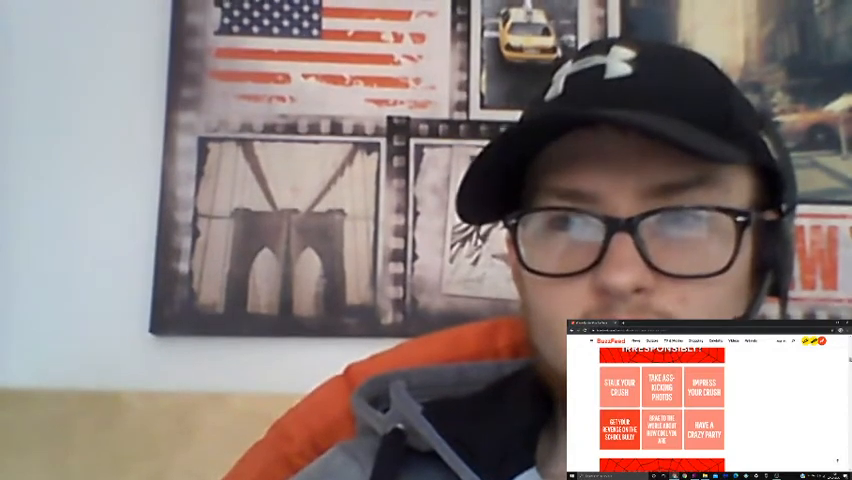
{"action": "scroll", "scroll_direction": "down", "scroll_amount": 3}
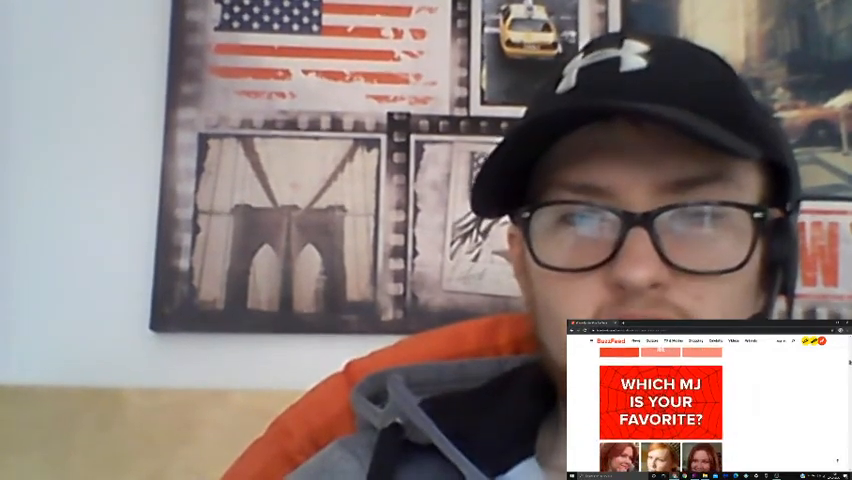